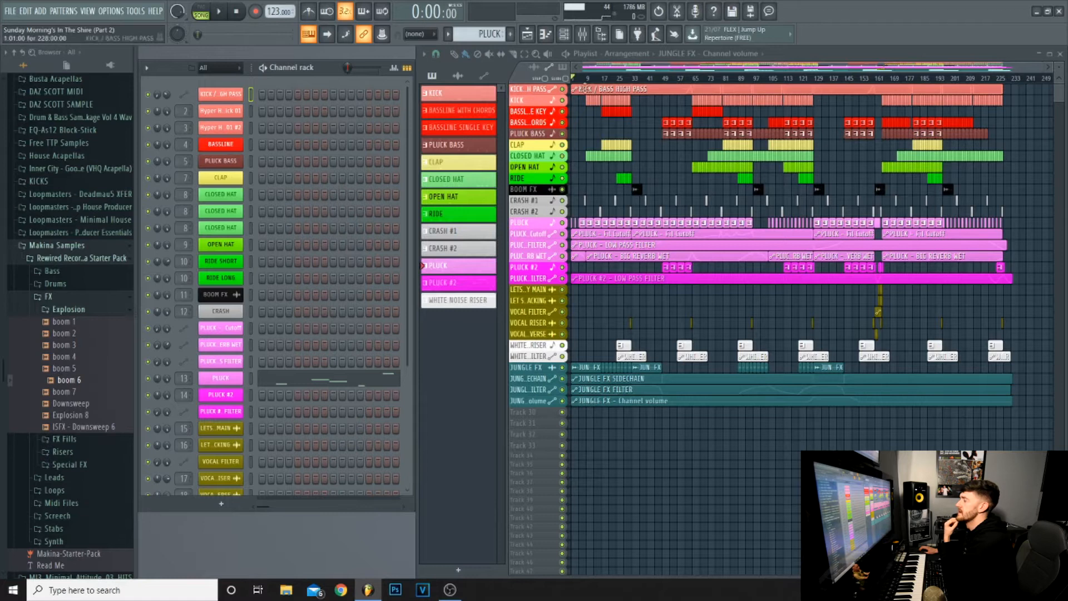
Preview the Bassline Single Key, Ride, Crash #1 and Pluck #2 patterns in turn.
left_click(463, 110)
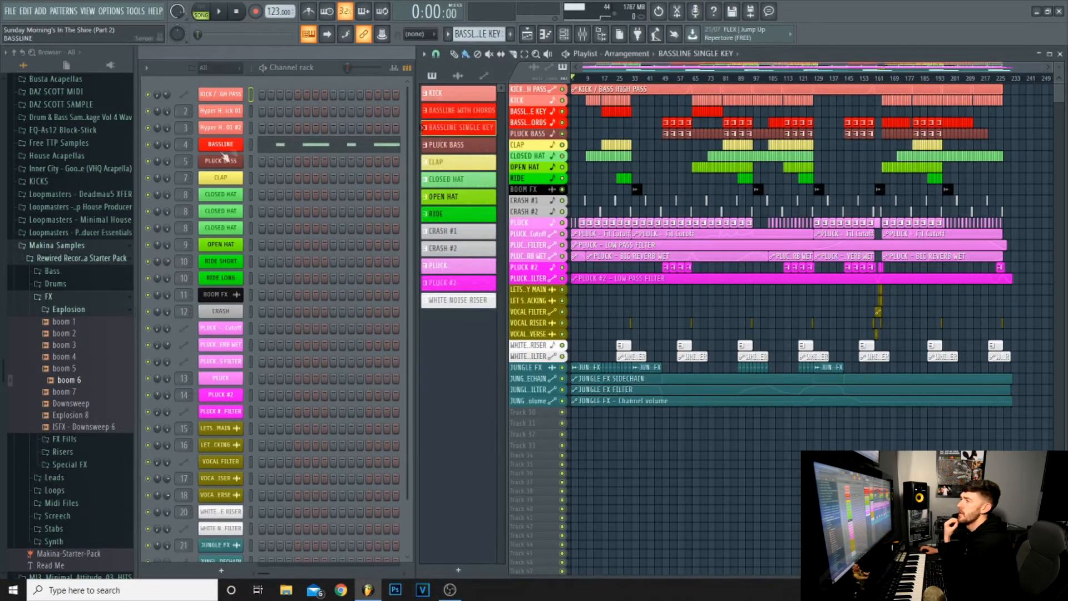
left_click(457, 145)
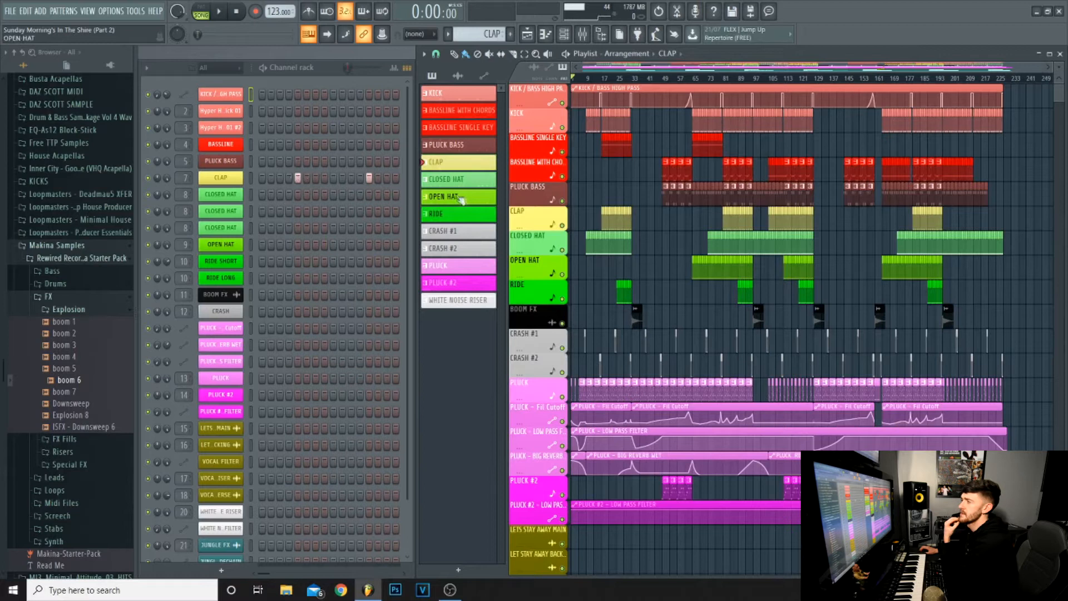
left_click(457, 214)
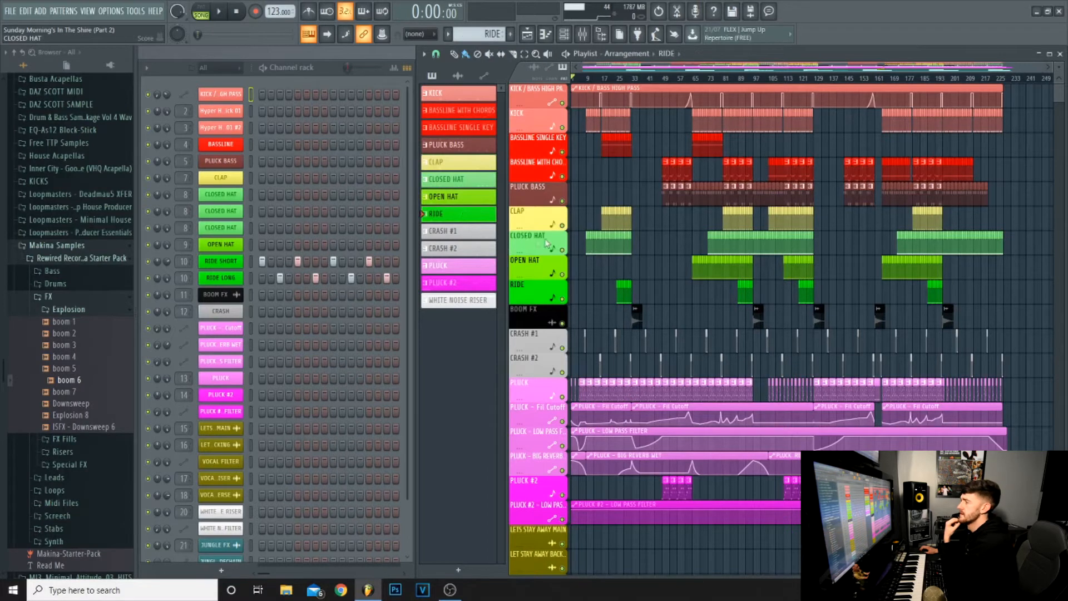
left_click(443, 231)
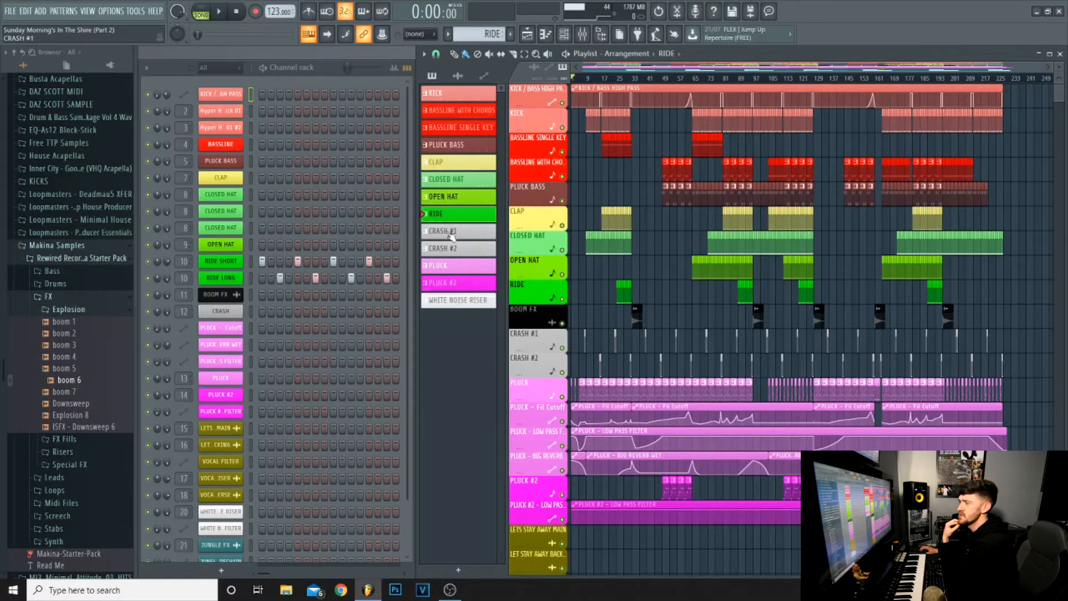
left_click(457, 265)
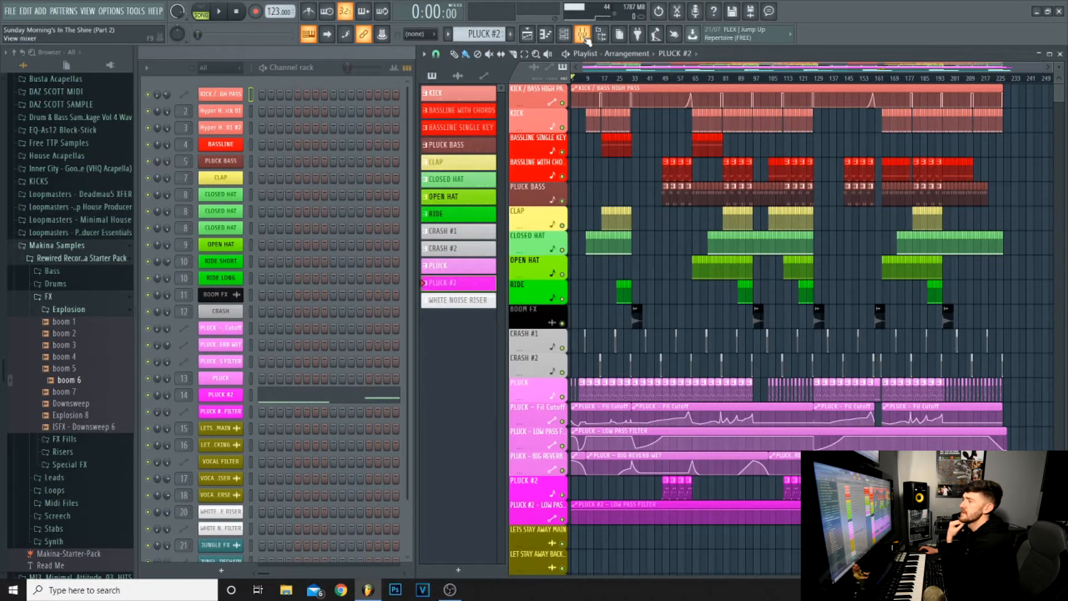
Show the mixer with the Jungle FX insert's FabFilter and Fruity effects chain.
left_click(581, 35)
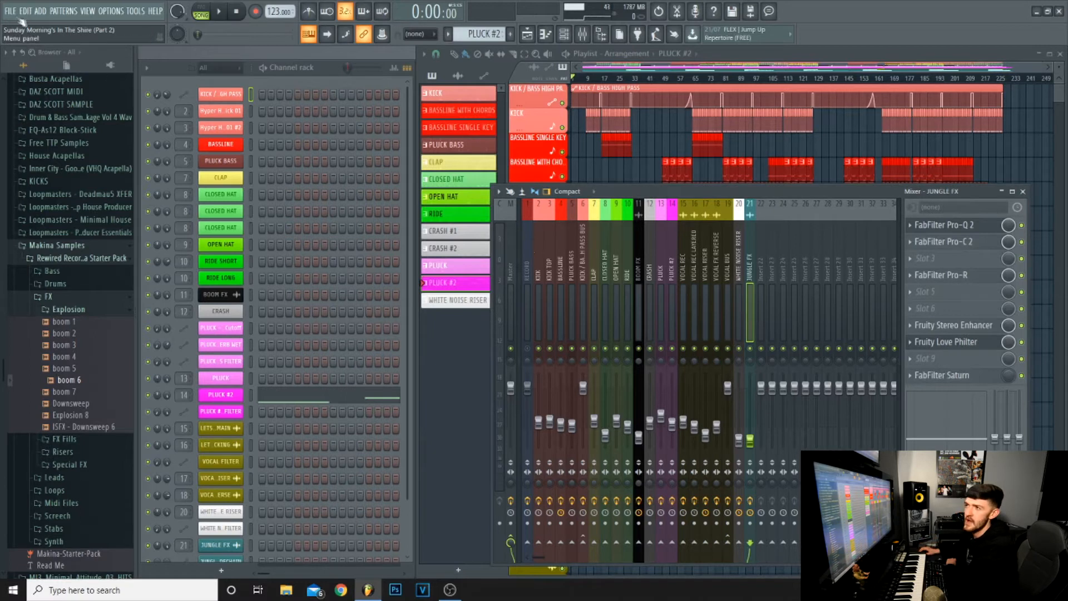
Load 'Why I Colour Code On Fl Studio.flp' from the recent projects list.
left_click(10, 11)
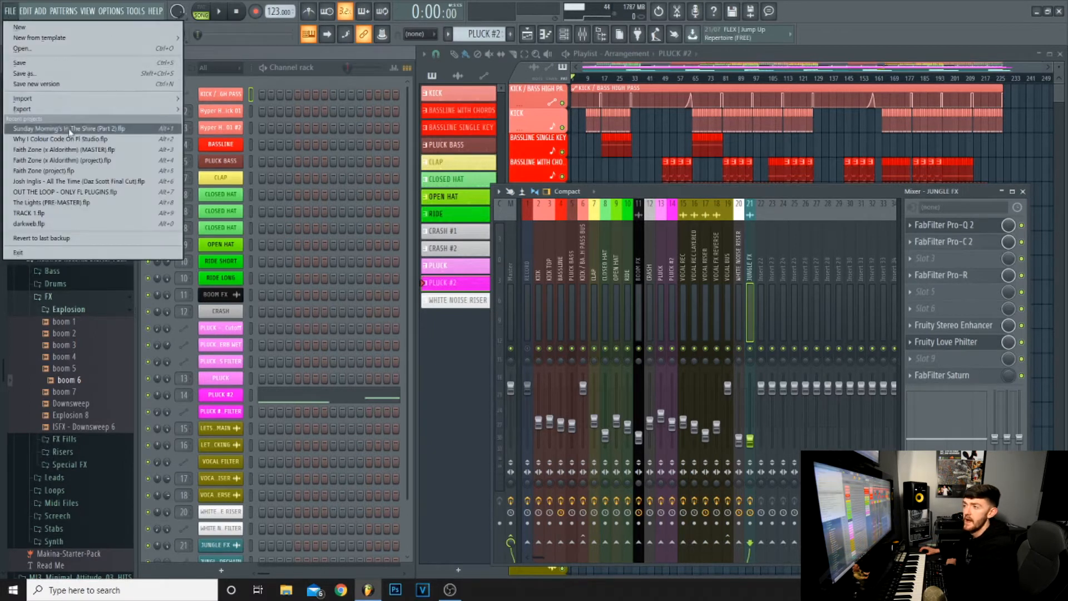
mouse_move(68, 139)
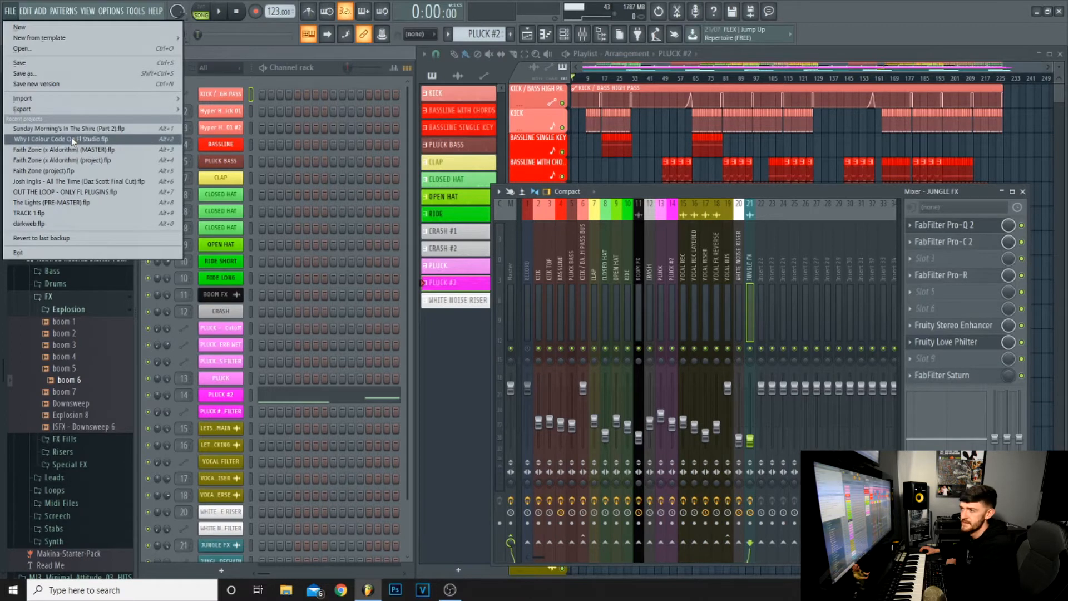
left_click(67, 138)
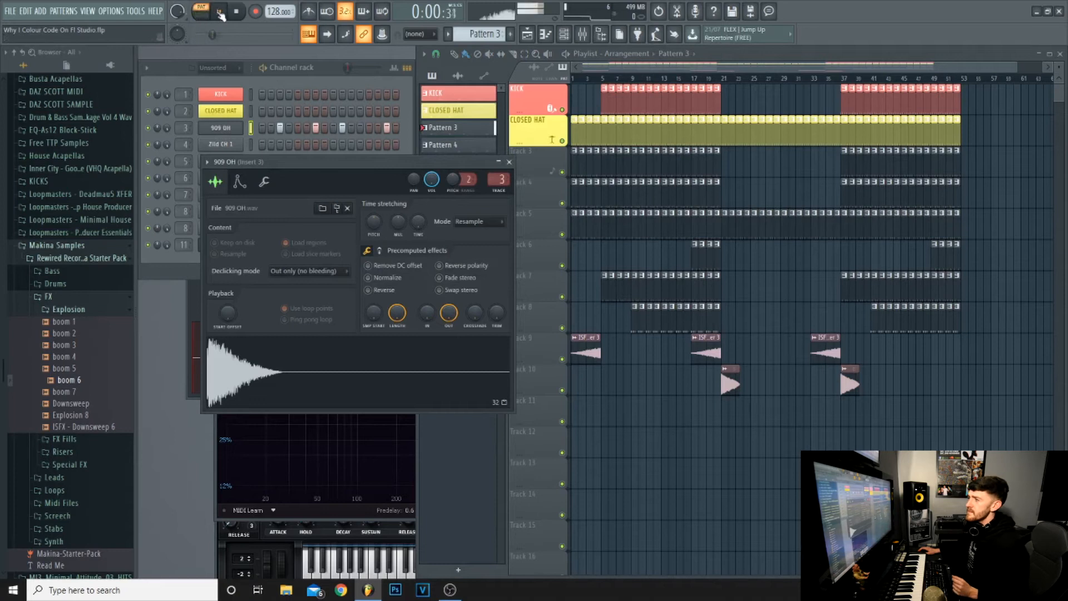
Name the 909 OH channel OPEN HAT and pick yellow from the full colour palette.
left_click(218, 11)
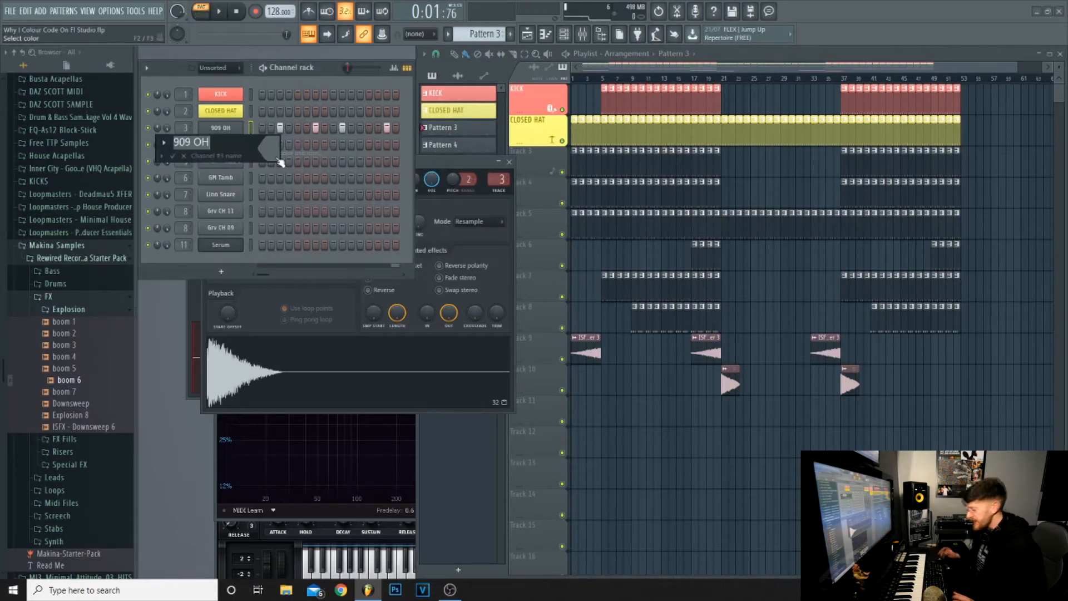
type("OPEN HAT")
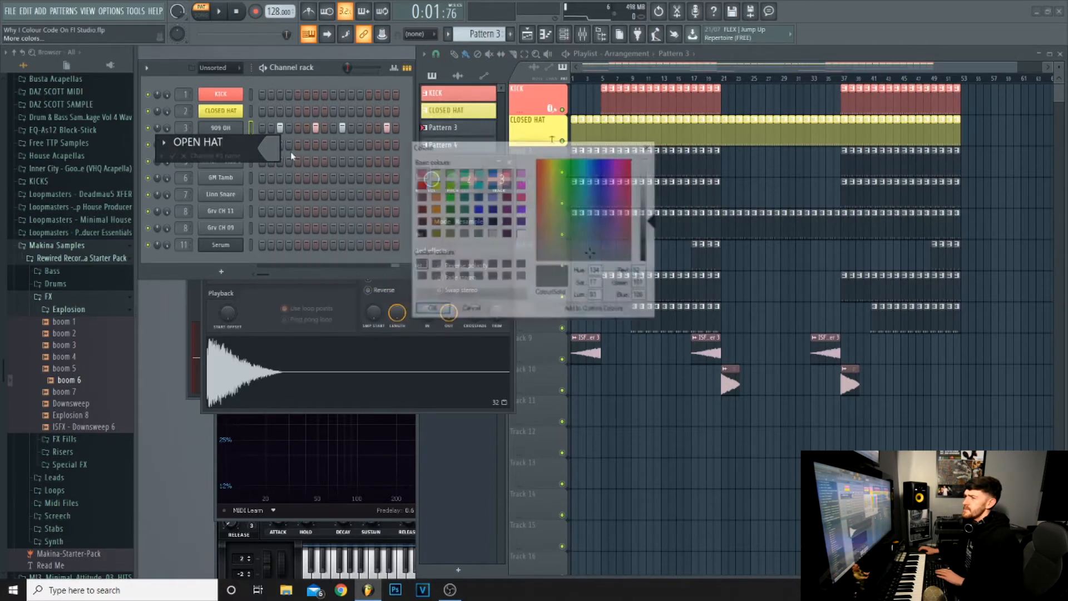
left_click(435, 184)
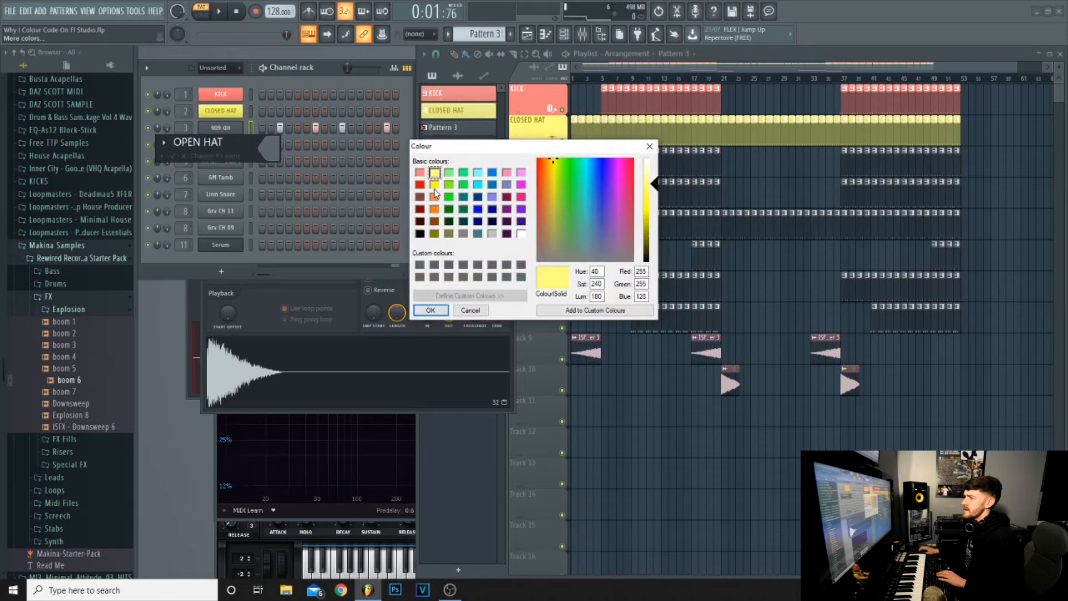
left_click(429, 311)
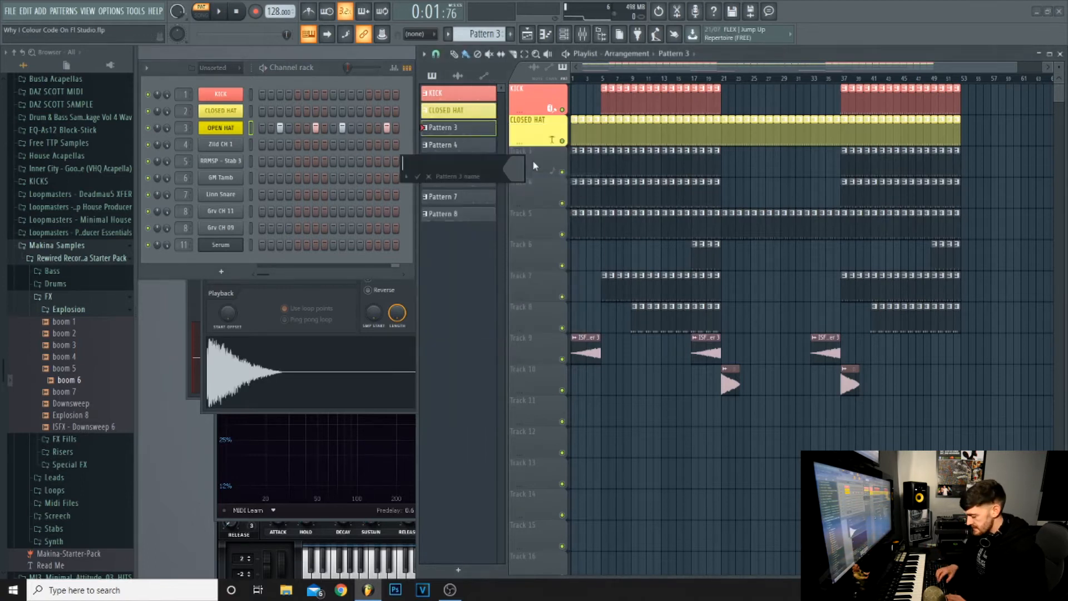
Name Pattern 3 OPEN HAT so its playlist track and clips read OPEN HAT in yellow.
type("OPEN HAT")
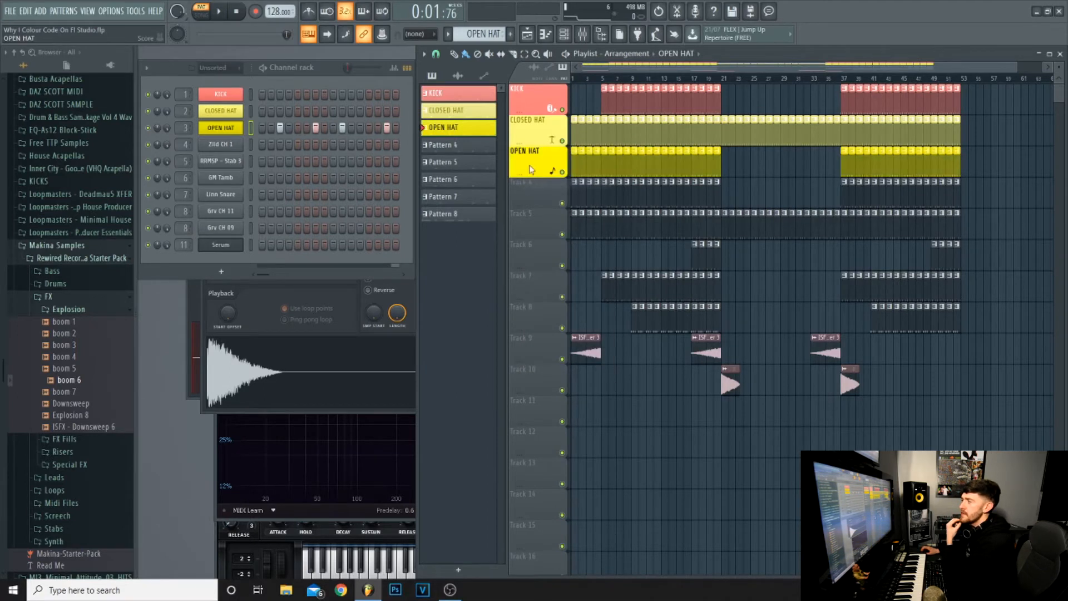
From the OPEN HAT playlist track's options, jump to its mixer insert 3.
right_click(539, 150)
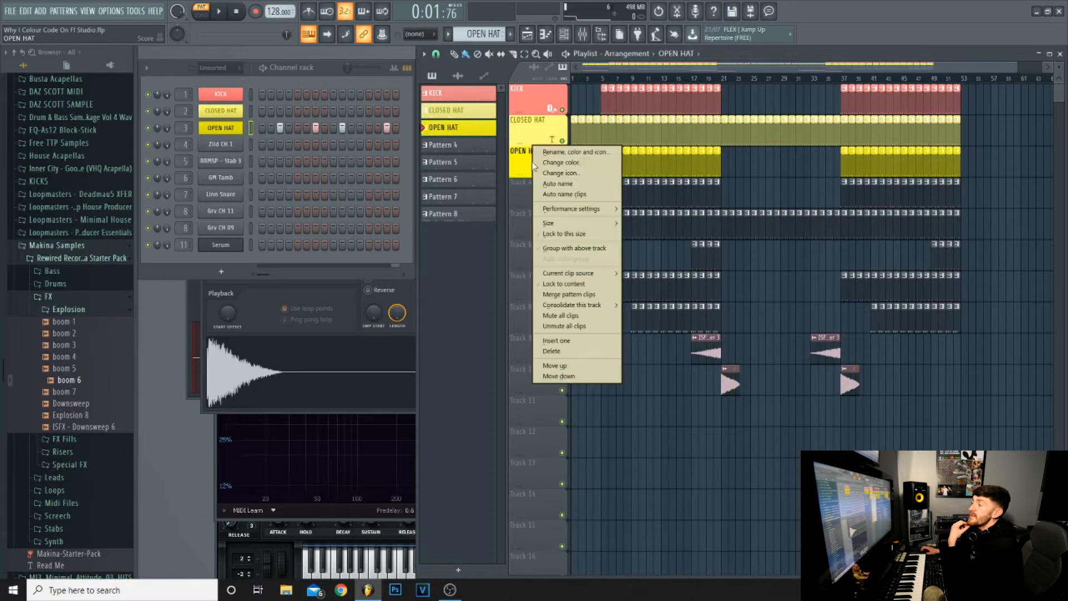
mouse_move(561, 174)
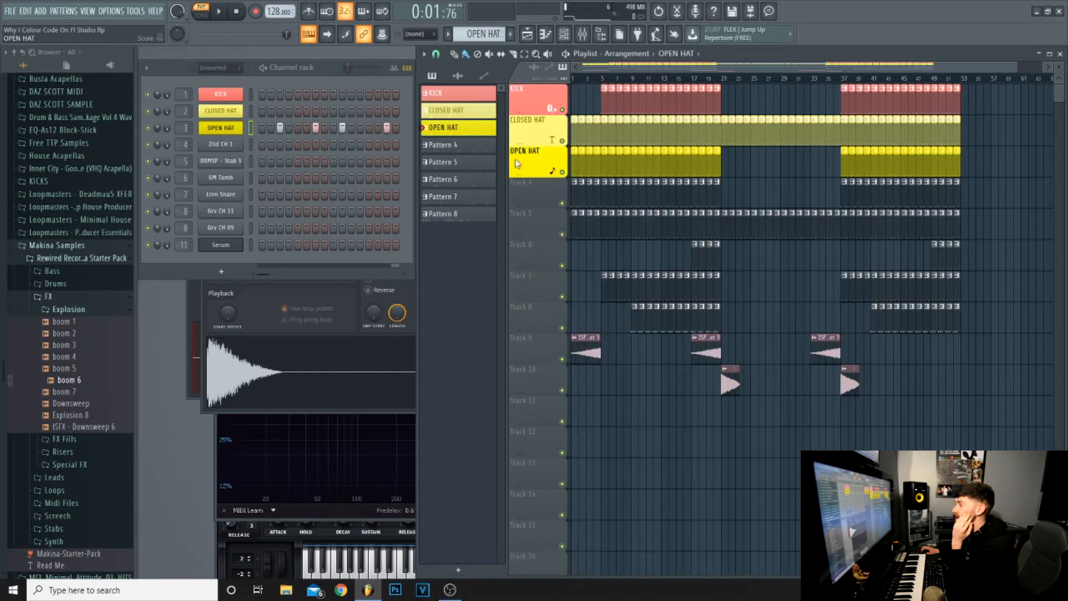
right_click(524, 152)
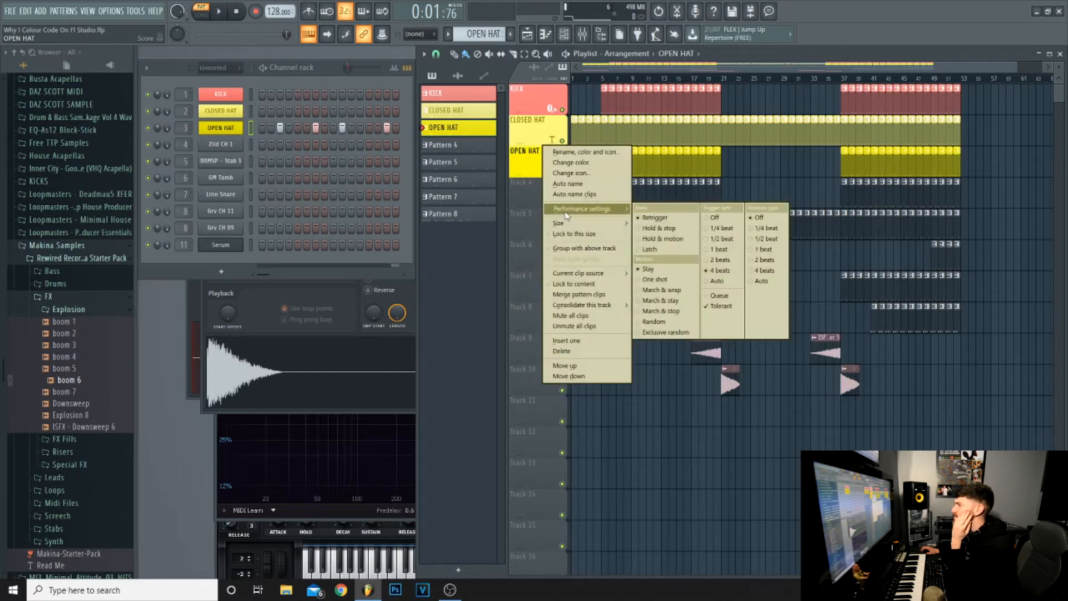
left_click(571, 173)
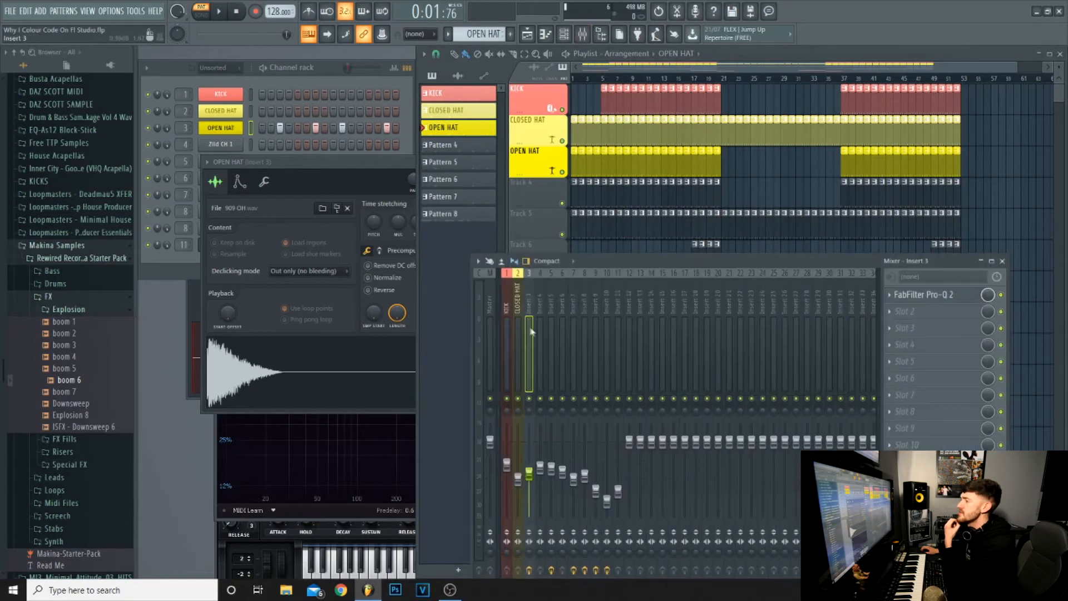
Start a rename and recolour of mixer insert 3 for the open hat.
left_click(219, 11)
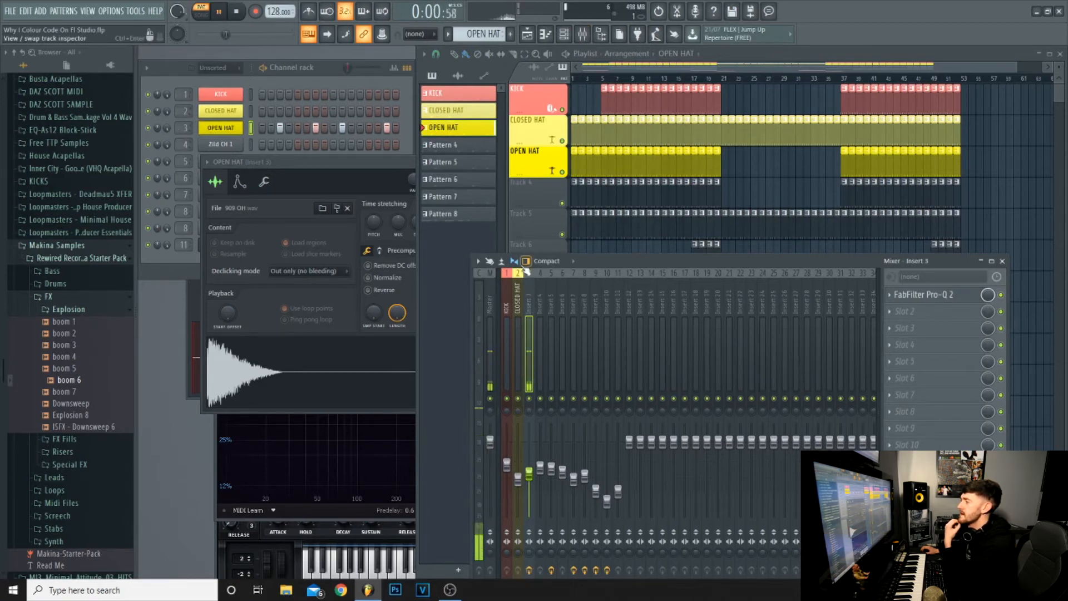
right_click(527, 271)
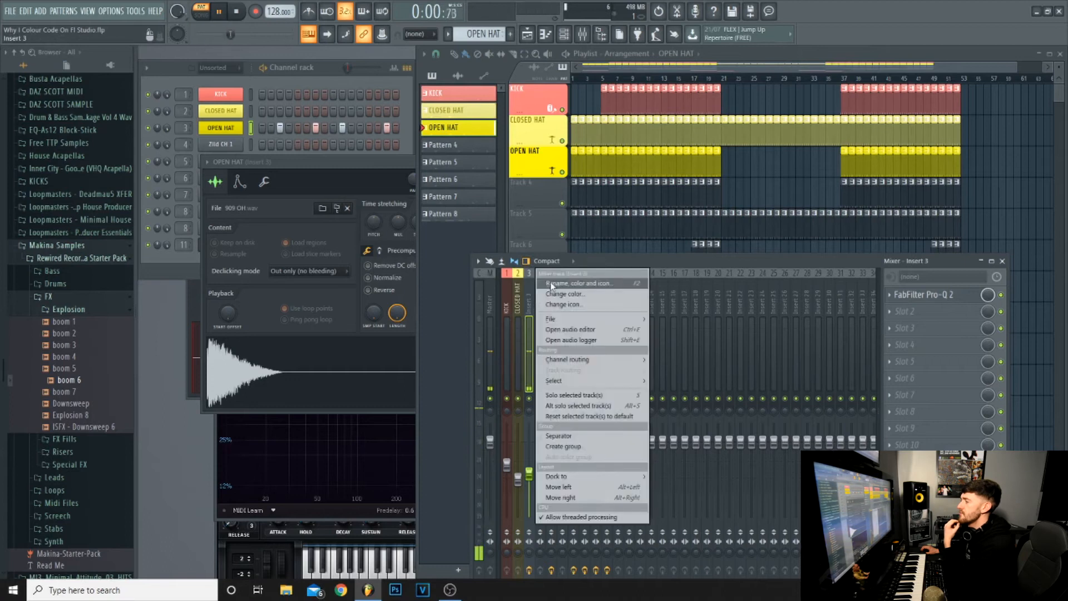
left_click(580, 283)
type("CLOSED HAT")
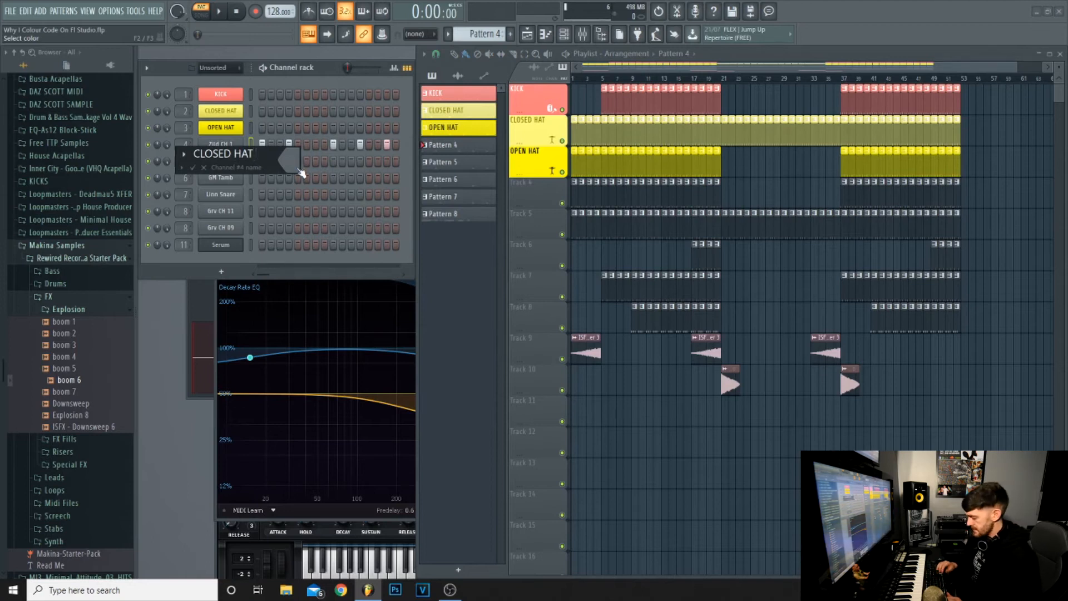
Confirm channel 4 as CLOSED HAT #2 in light yellow, adding '#2' to the name.
left_click(304, 161)
type("CLOSED HAT")
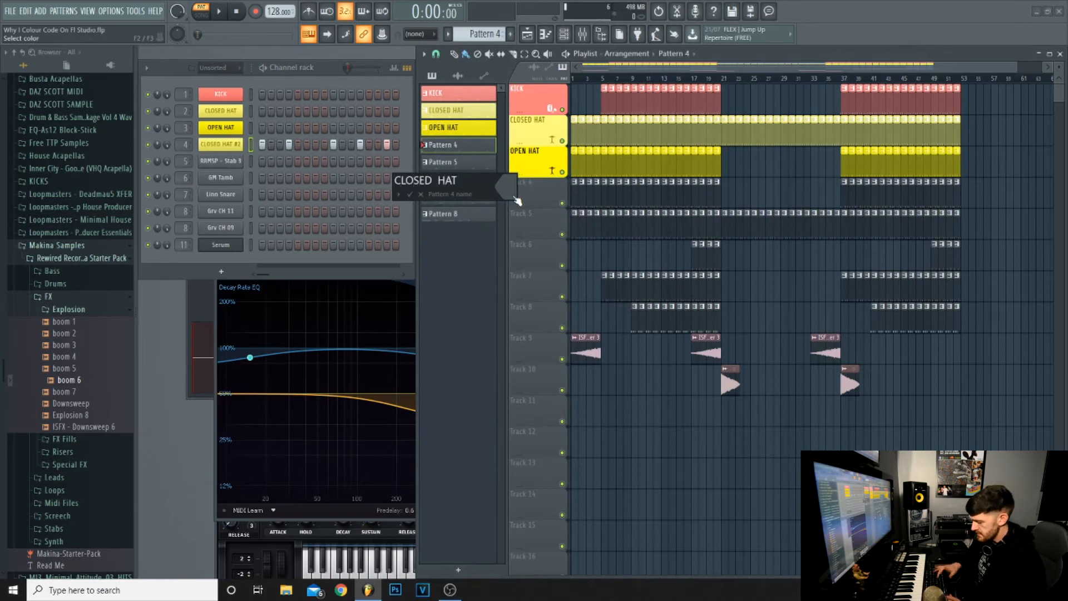
type("#2")
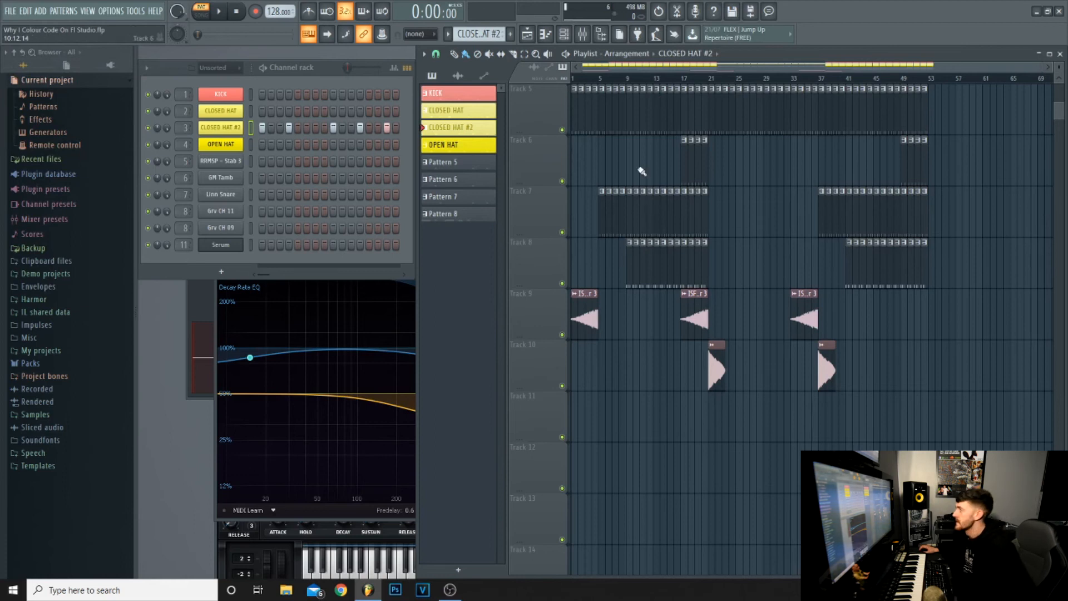
Show the file options to reach Save as for the colour-coded project.
left_click(11, 11)
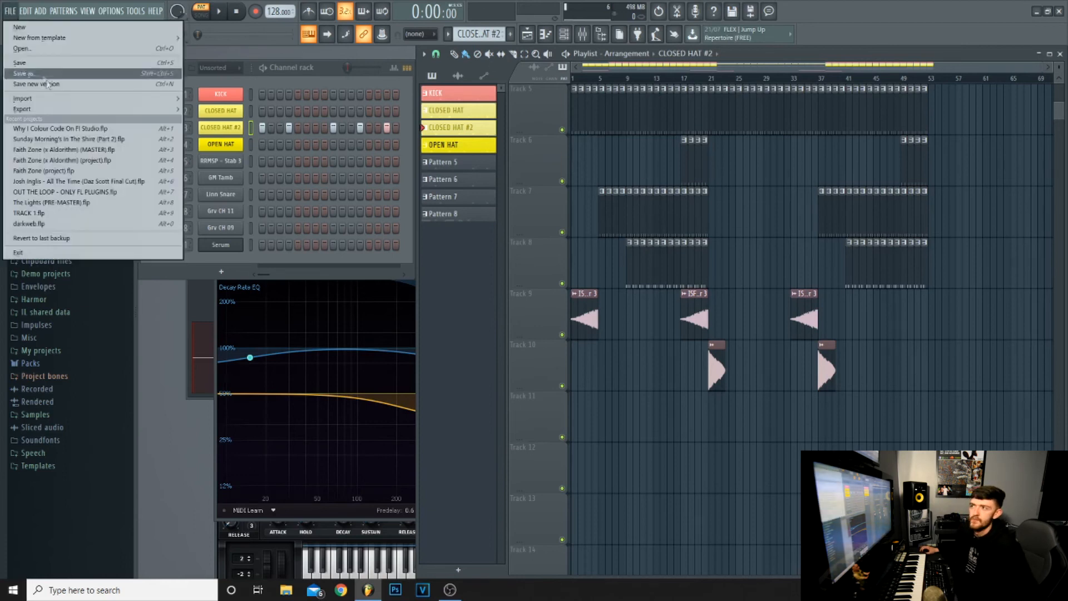